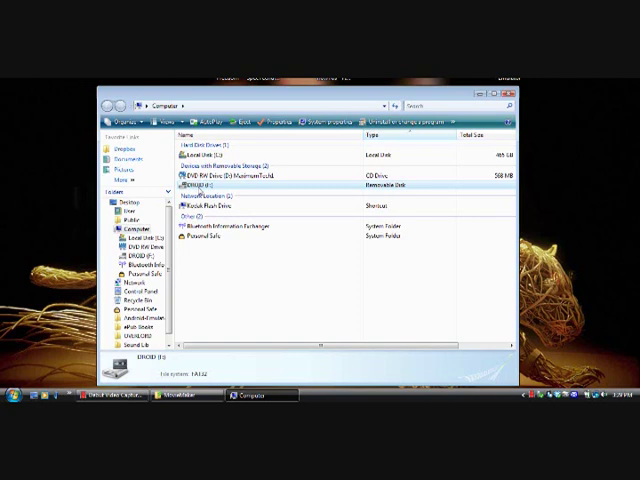
- Show the folder list of the DROID (F:) removable drive
{"action": "double_click", "coordinate": [195, 185]}
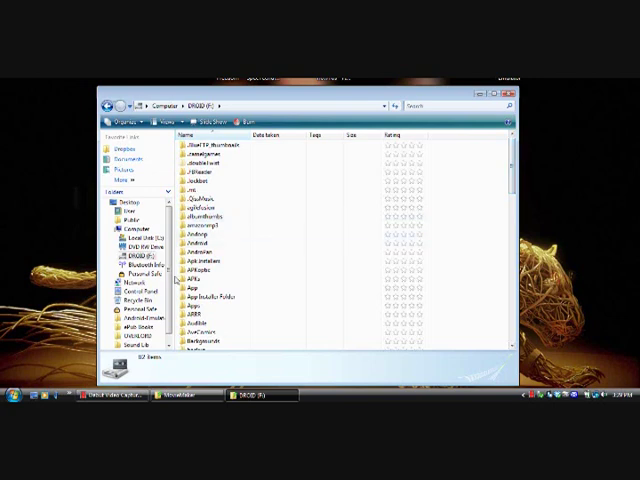
- Copy FBReader.apk from the desktop into the drive's APKs folder and close Explorer
{"action": "double_click", "coordinate": [197, 280]}
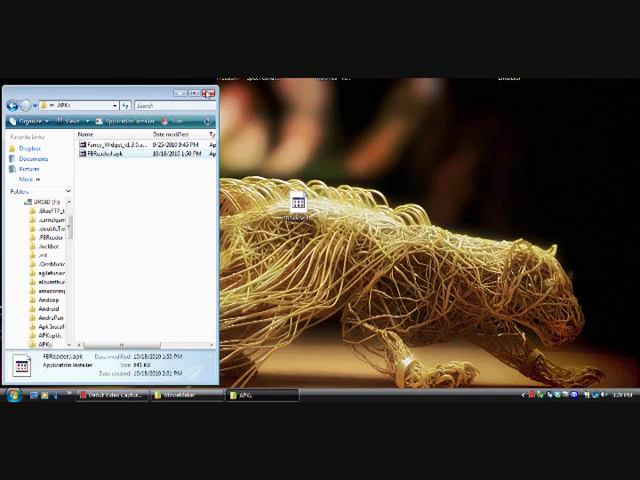
{"action": "left_click", "coordinate": [210, 92]}
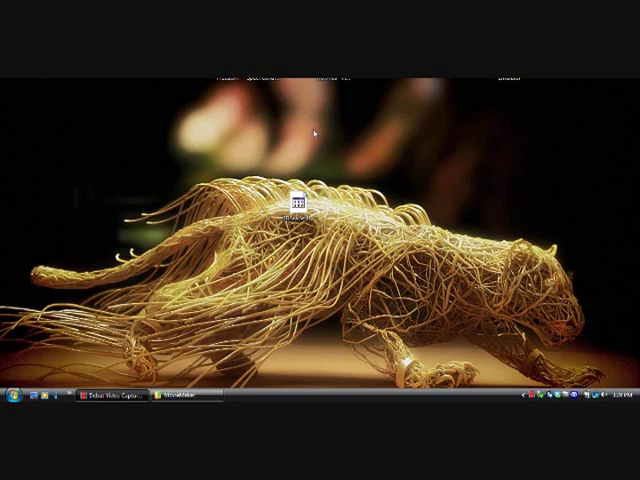